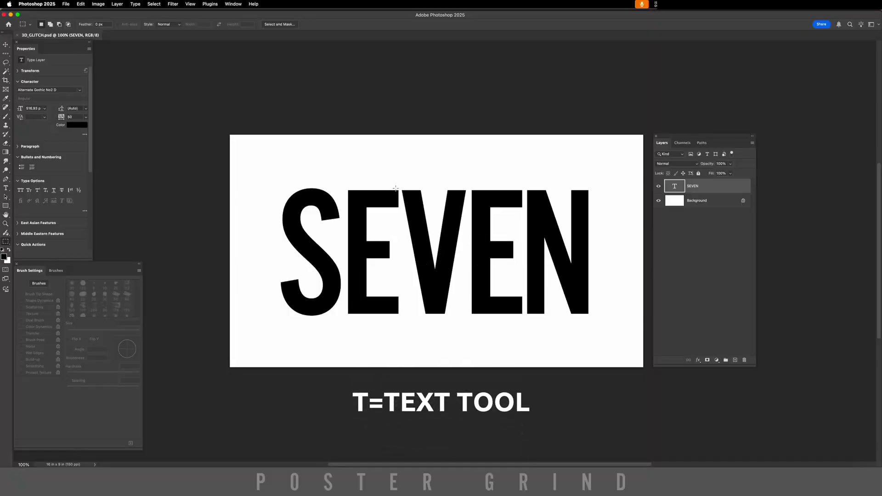
- Duplicate the SEVEN type layer with Cmd+J, leaving a SEVEN copy above the original
key("cmd+j")
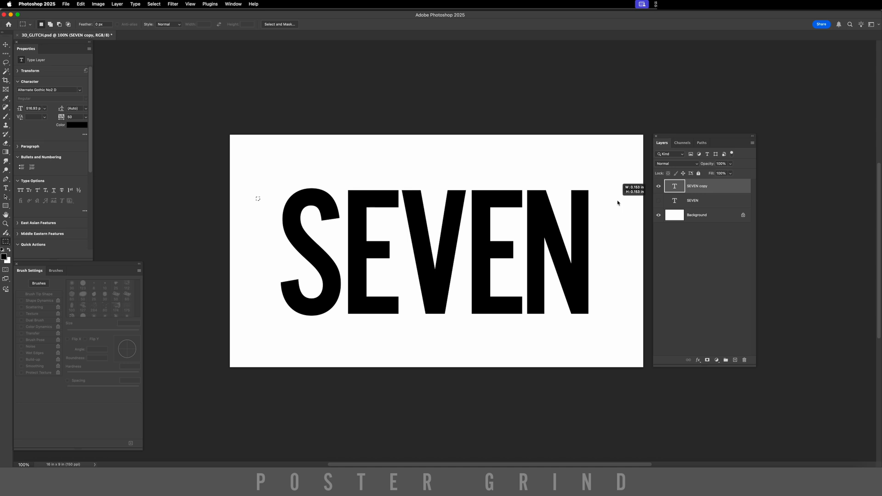
- Select horizontal stripe bands across the SEVEN copy lettering for its layer mask
left_click_drag(258, 198, 618, 199)
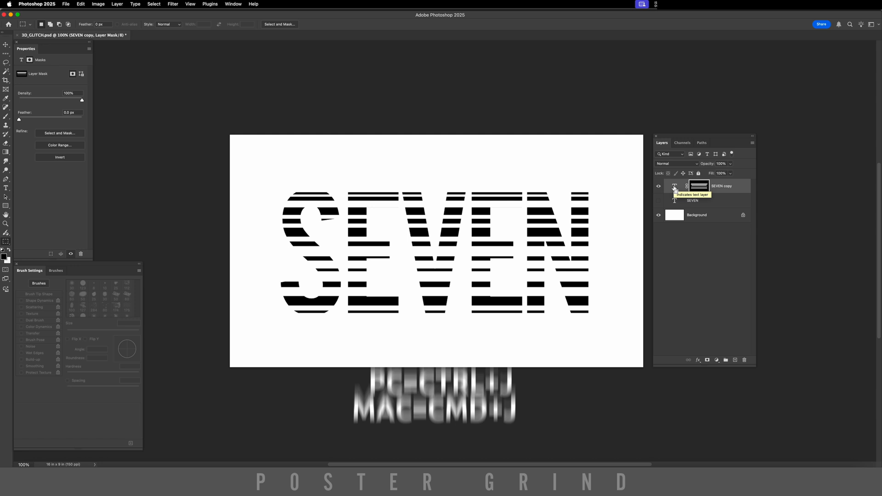
- Duplicate the striped layer, invert its stripes and nudge the second copy sideways for an offset
key("cmd+j")
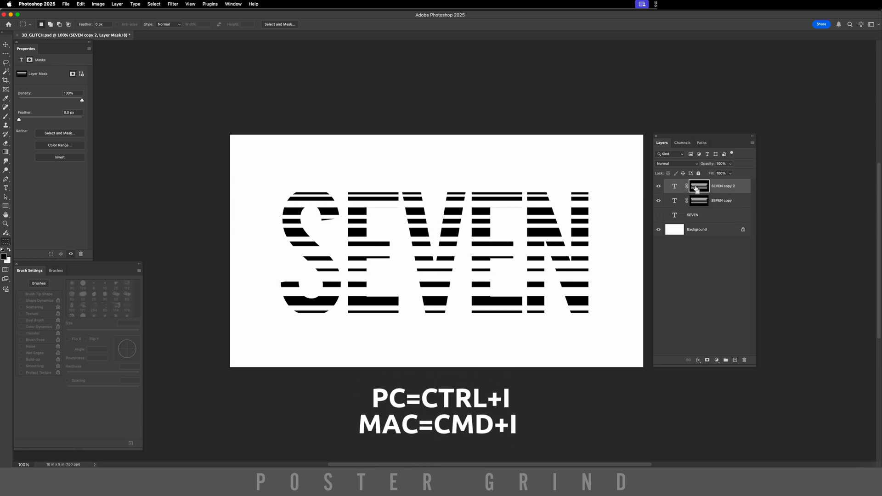
left_click(674, 185)
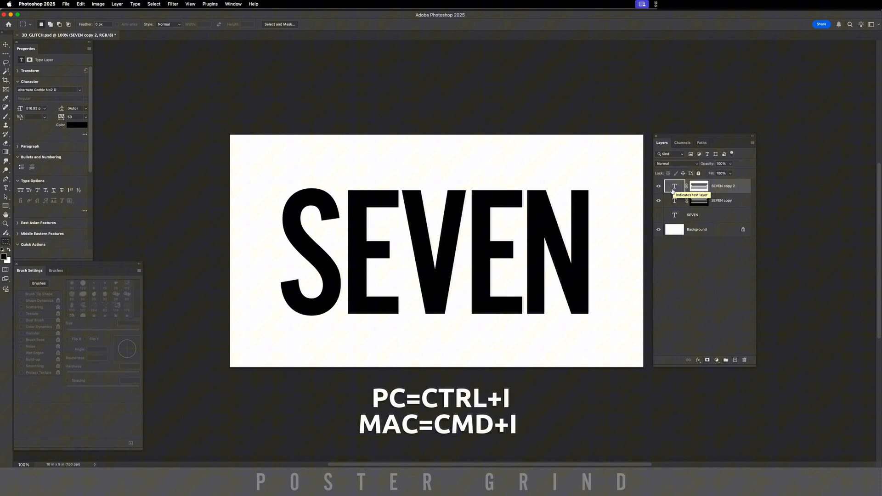
key("v")
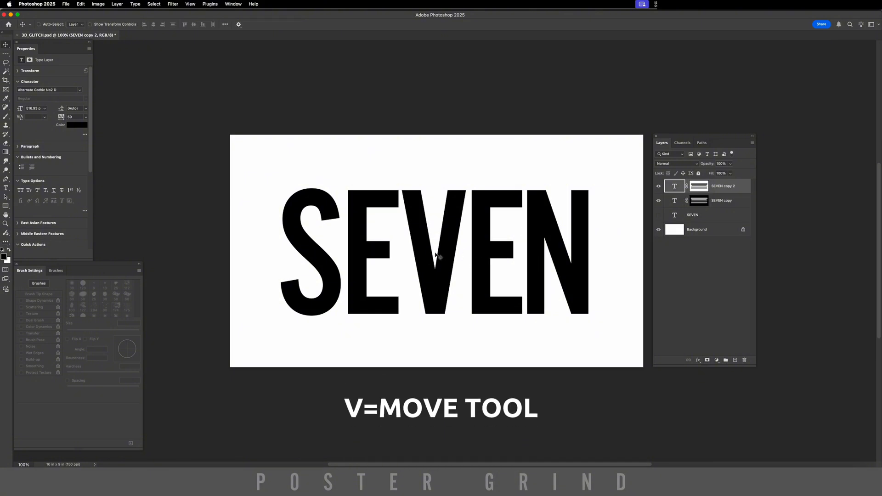
left_click_drag(439, 254, 437, 251)
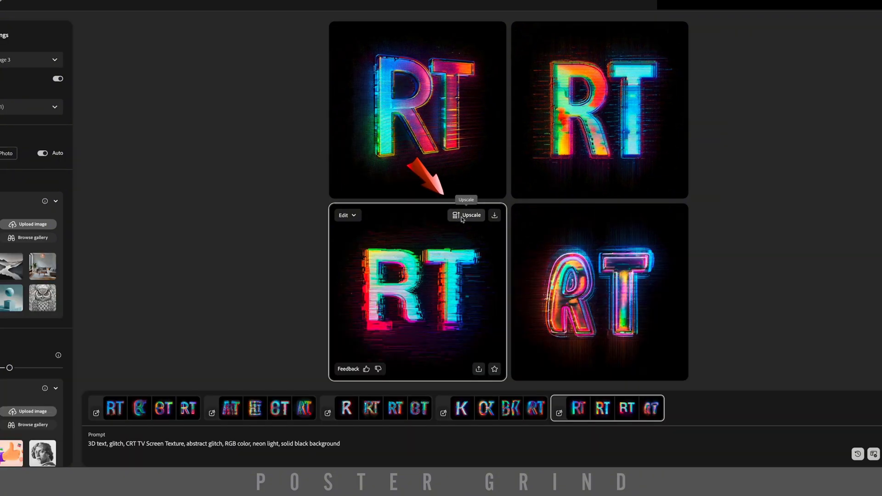
- Upscale the bottom-left neon RGB glitch RT image from the generated set
left_click(466, 215)
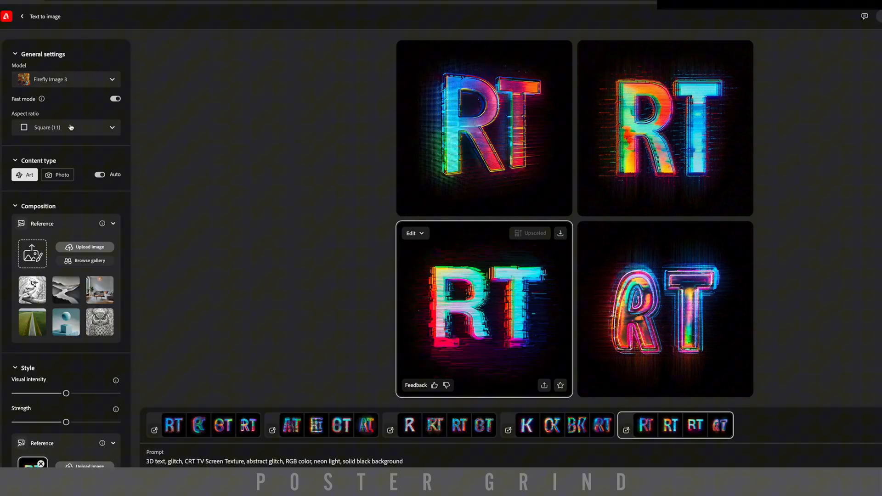
- Choose Widescreen (16:9) aspect ratio and the Hyper realistic effect for the generation
left_click(66, 127)
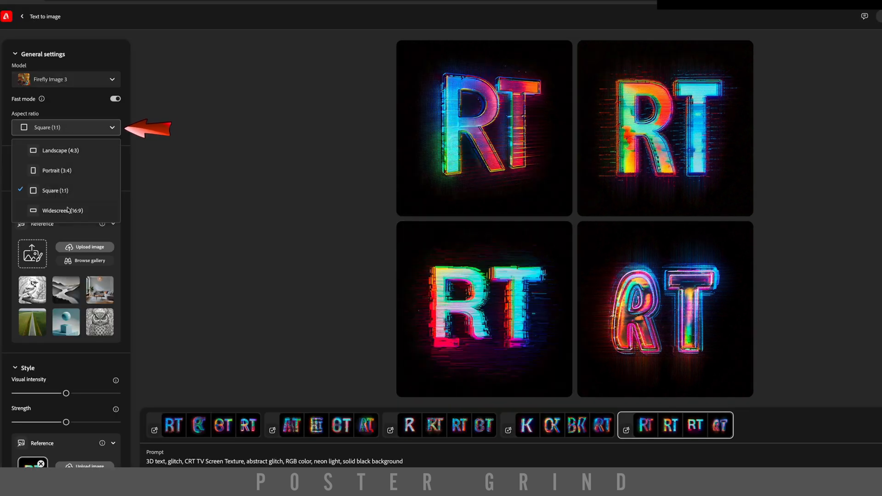
left_click(62, 210)
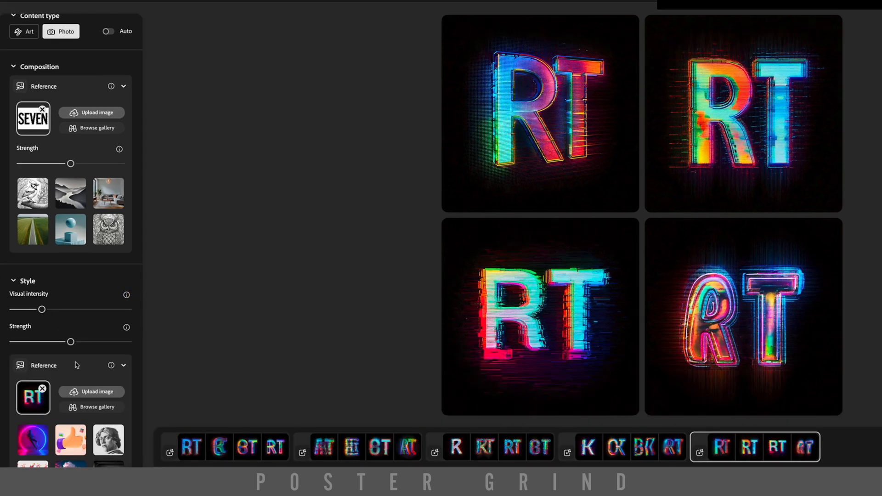
scroll("down", 3)
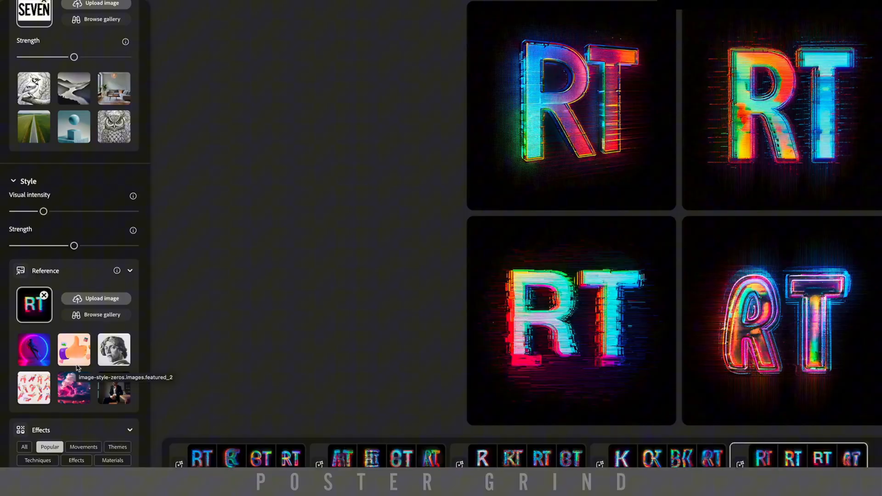
left_click(97, 335)
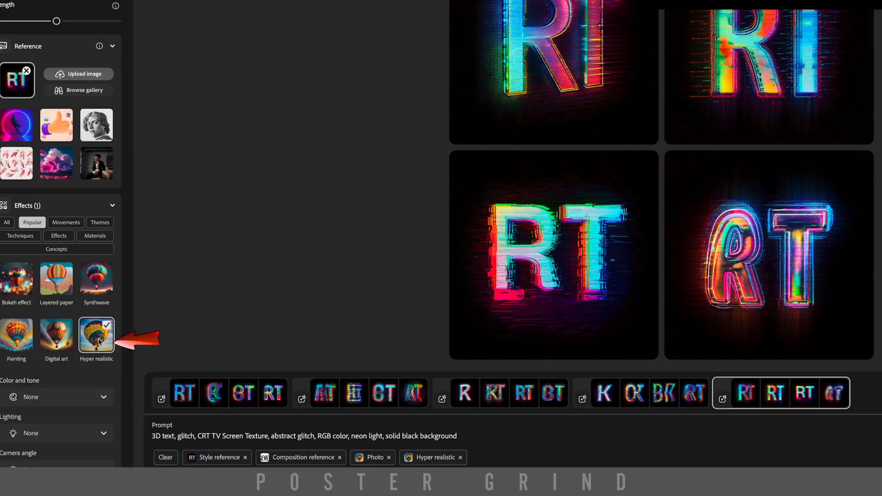
- Generate the neon glitch SEVEN images, dismiss the Adobe Express offer and commit the placed image in Photoshop
left_click(57, 433)
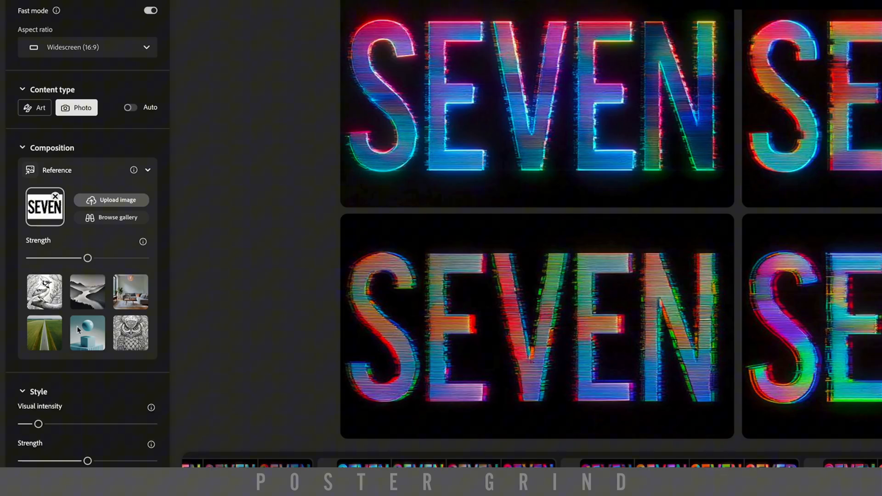
scroll("down", 3)
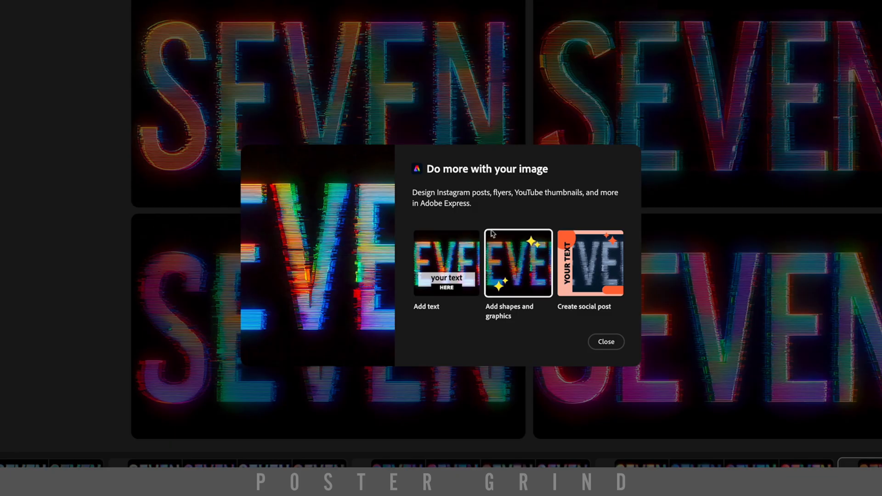
left_click(607, 341)
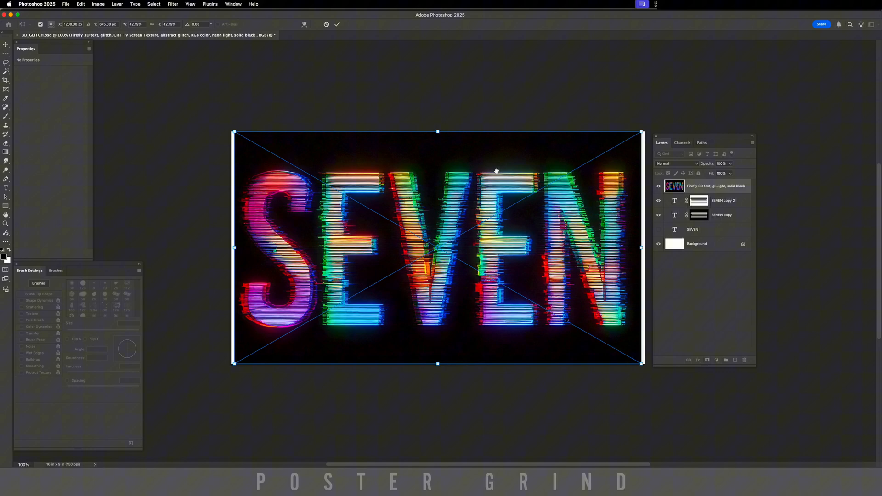
left_click(716, 360)
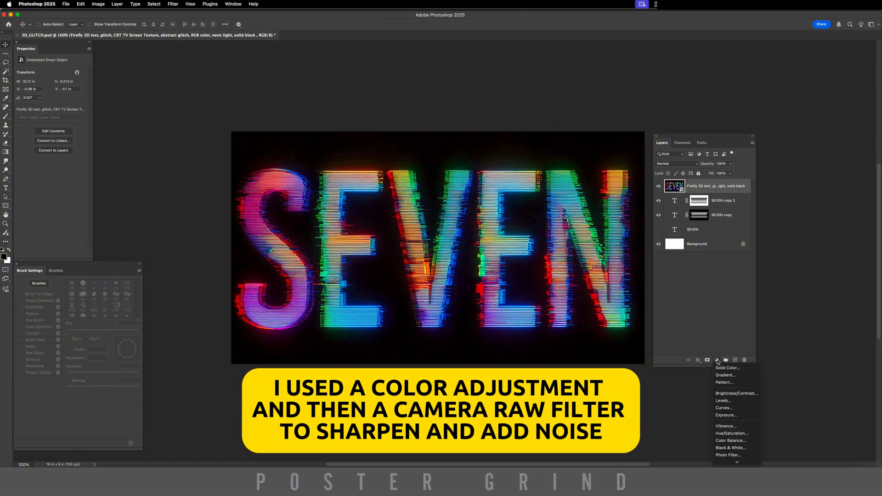